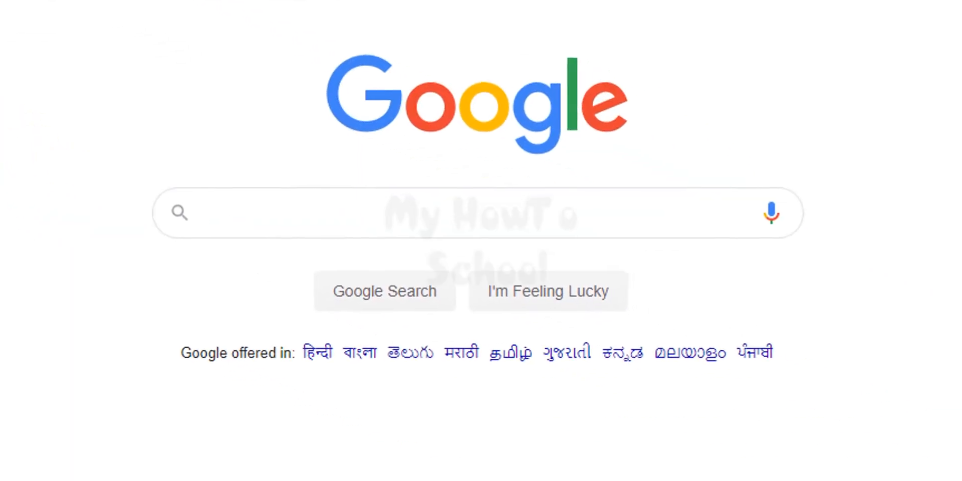
# - Search Google for Chrome and open the 'Google Chrome - Download the Fast, Secure Browser' result
pyautogui.write('c')
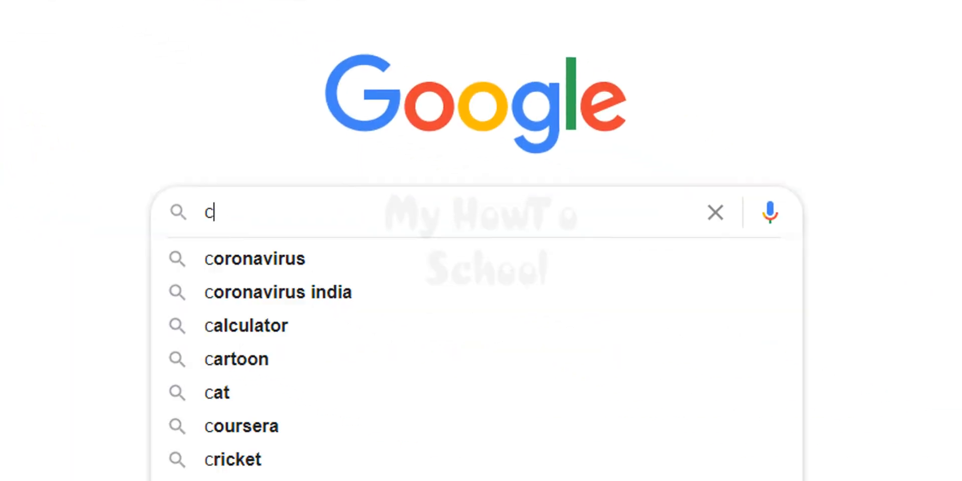
pyautogui.press('Return')
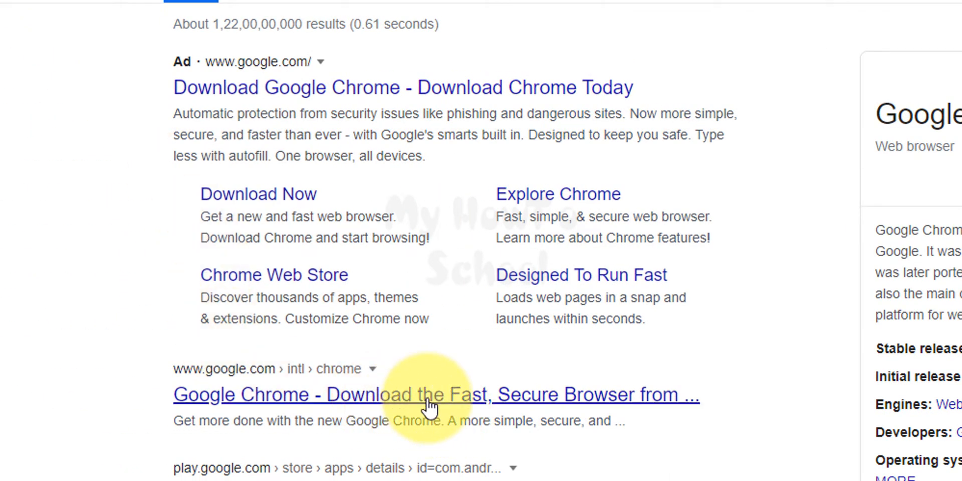
pyautogui.click(427, 395)
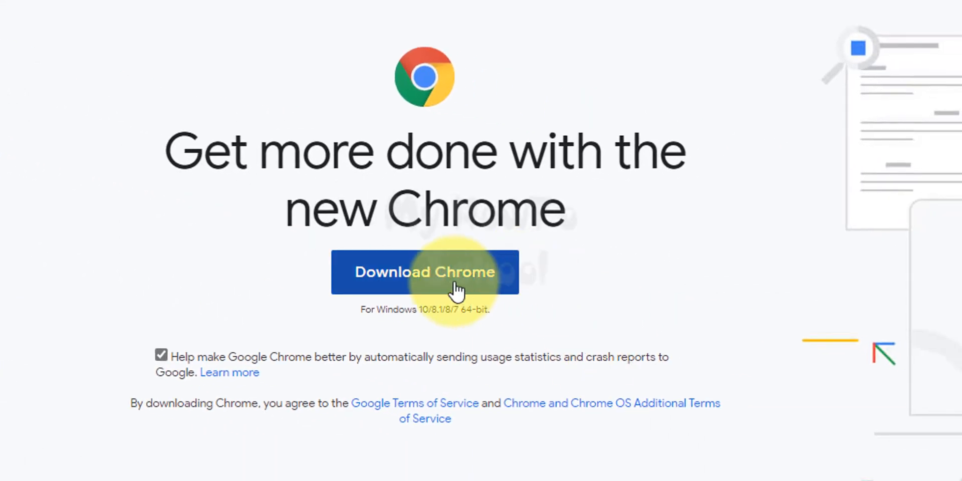
pyautogui.moveTo(427, 332)
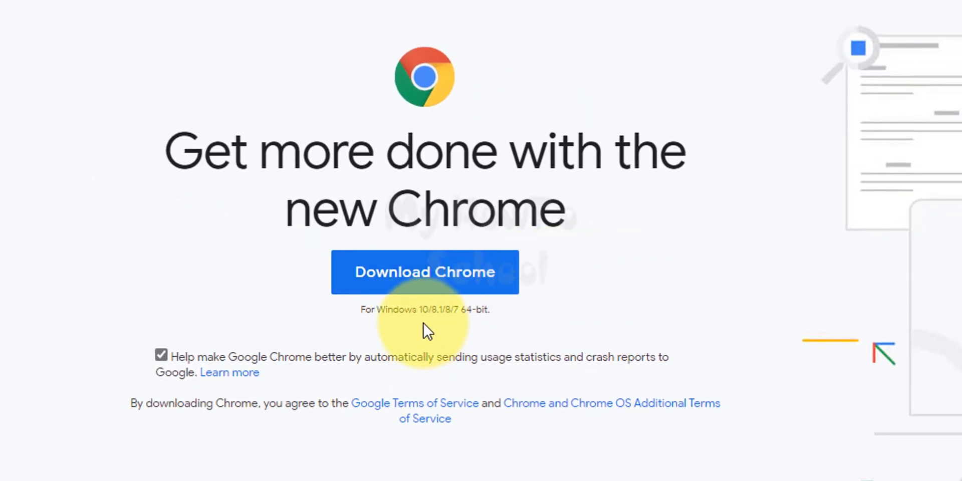
pyautogui.moveTo(222, 374)
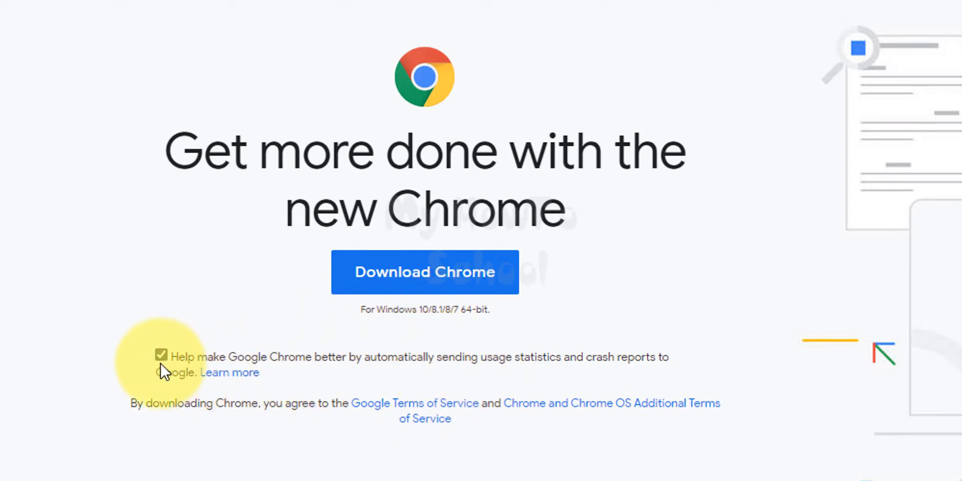
# - Turn off 'Help make Google Chrome better' statistics sharing and start the Chrome download
pyautogui.click(161, 355)
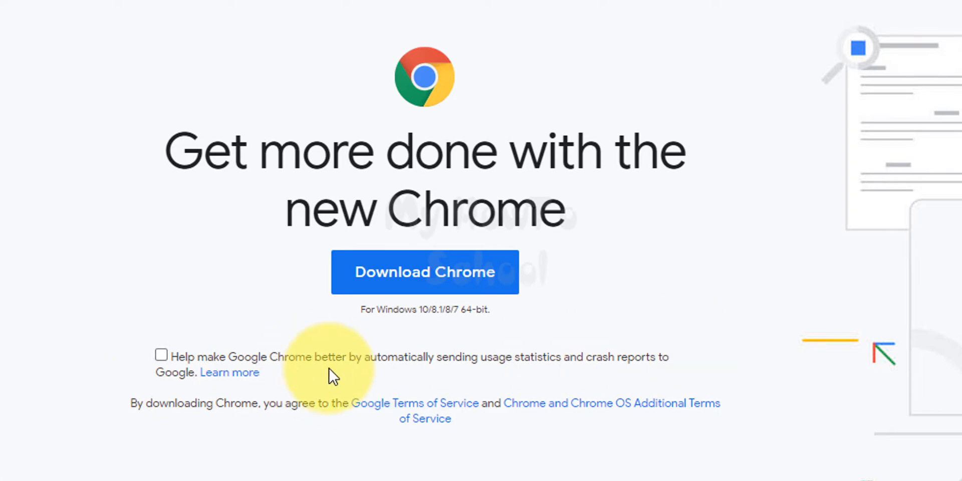
pyautogui.moveTo(538, 381)
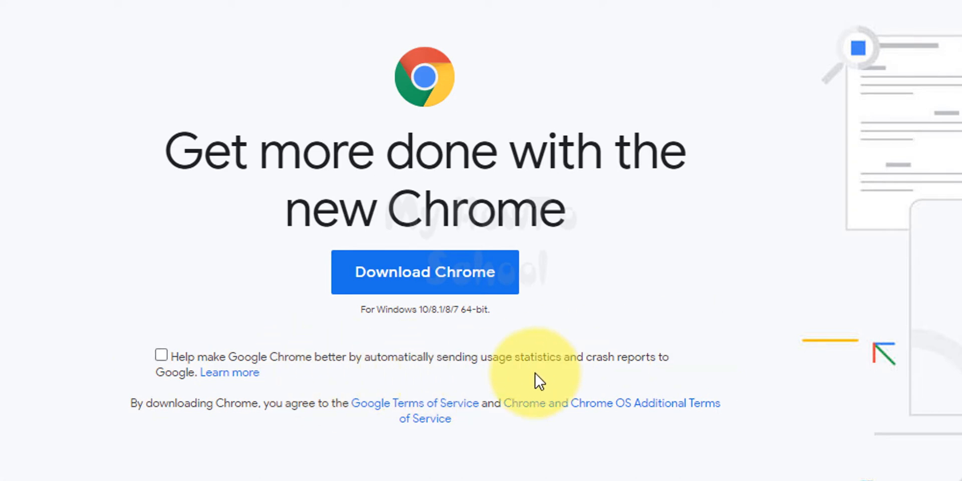
pyautogui.moveTo(529, 365)
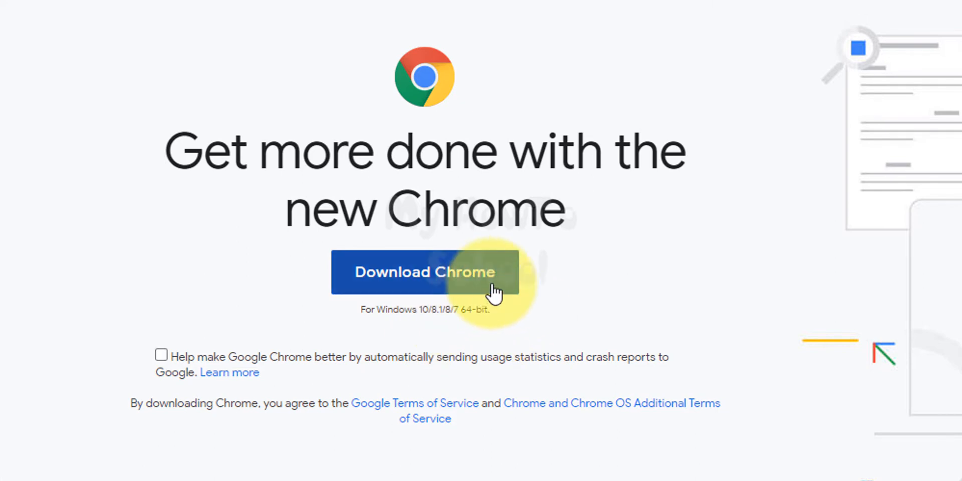
pyautogui.moveTo(806, 305)
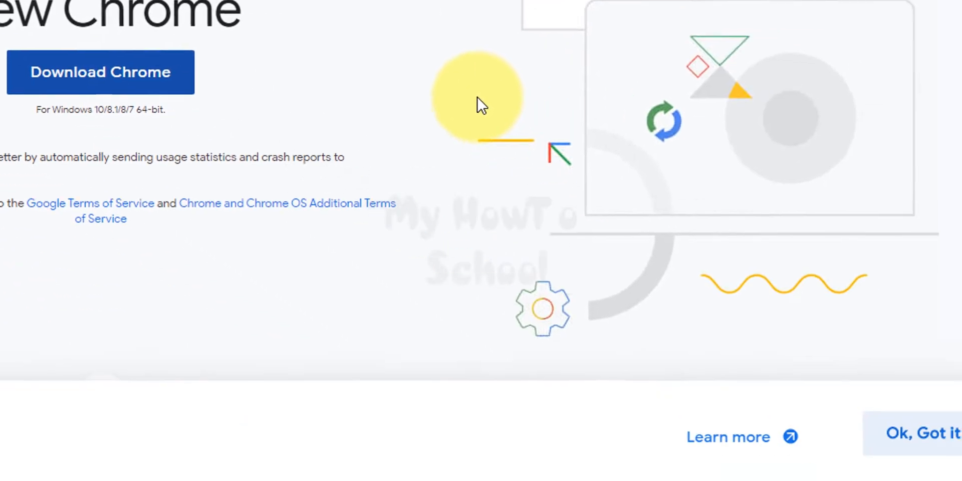
pyautogui.scroll(-3)
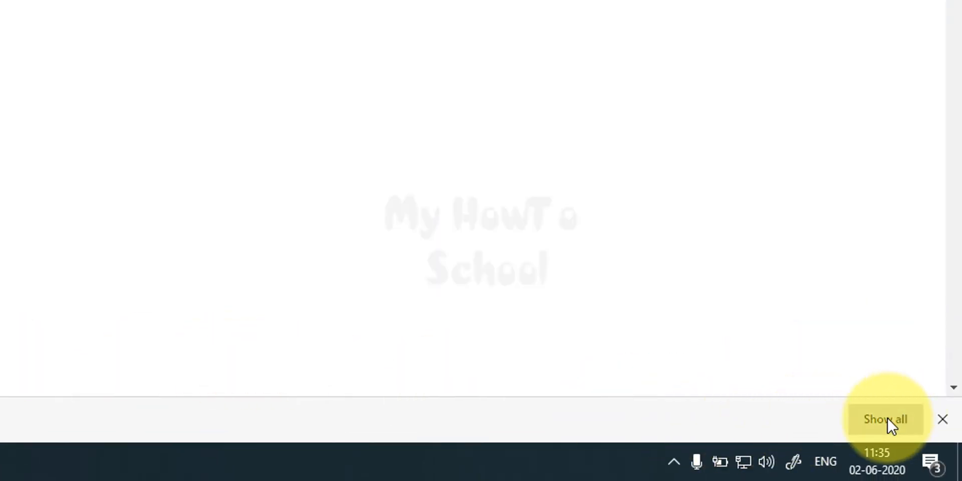
# - Confirm ChromeSetup.exe finished in the downloads list and show it in its folder
pyautogui.click(885, 419)
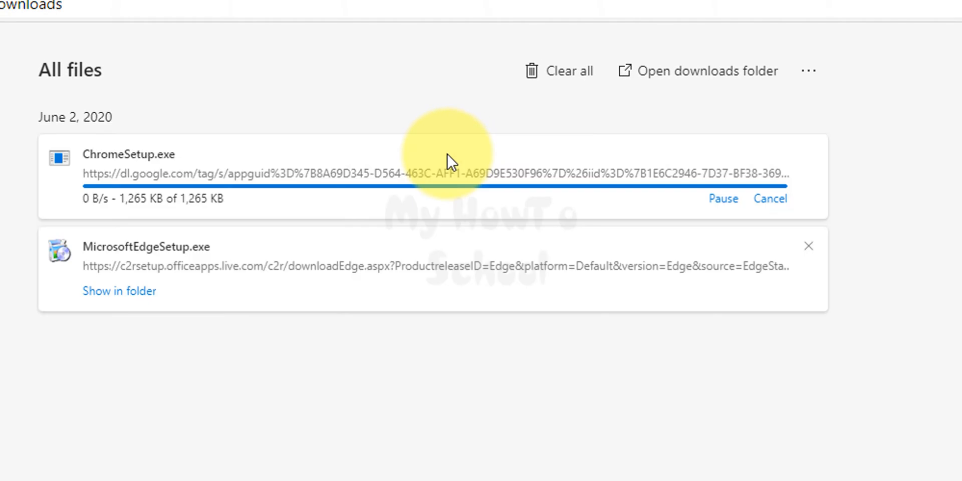
pyautogui.moveTo(261, 173)
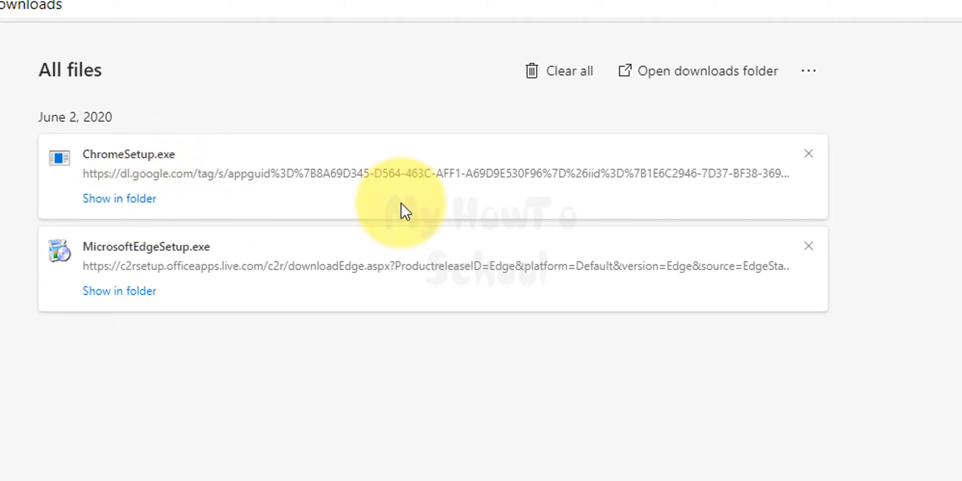
pyautogui.moveTo(119, 199)
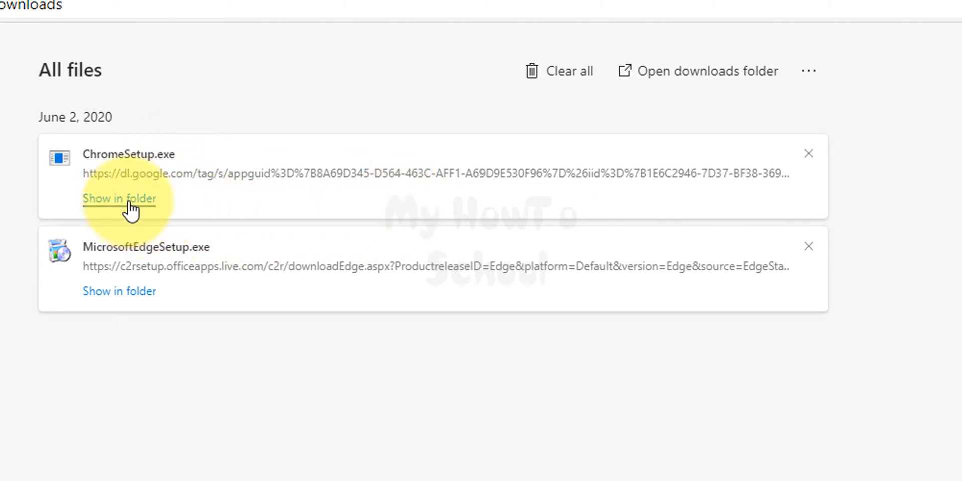
pyautogui.click(119, 198)
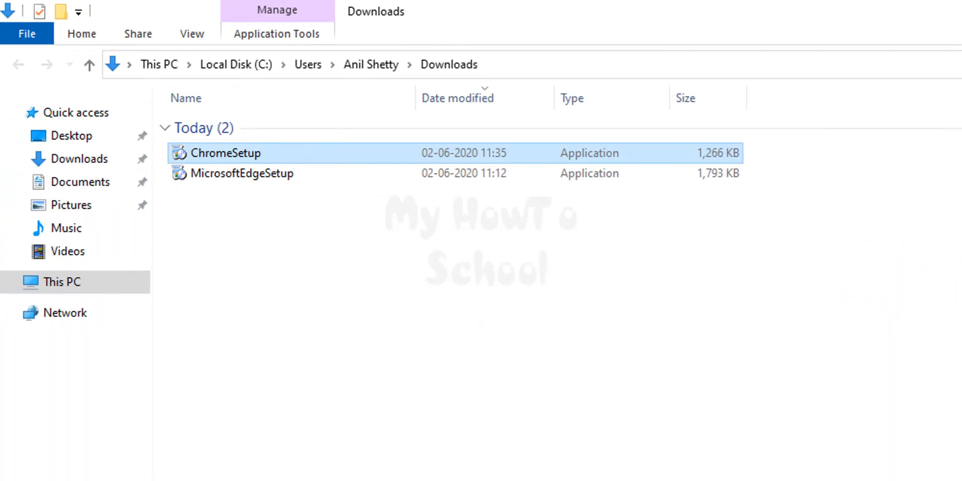
pyautogui.moveTo(303, 143)
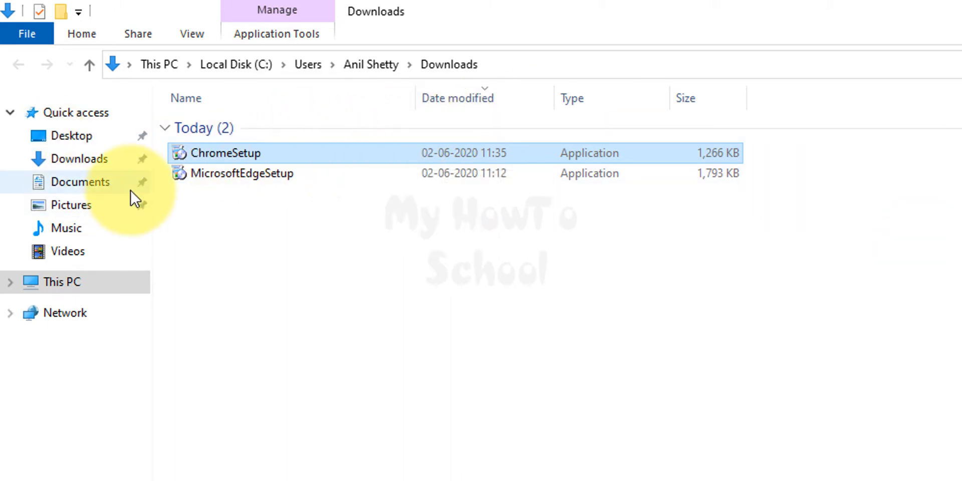
# - Run the ChromeSetup installer from the Downloads folder
pyautogui.click(79, 158)
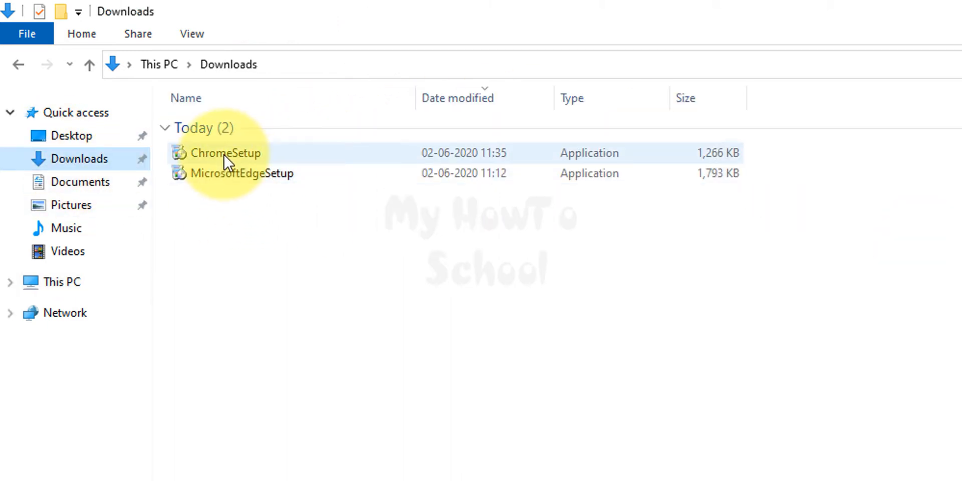
pyautogui.click(226, 153)
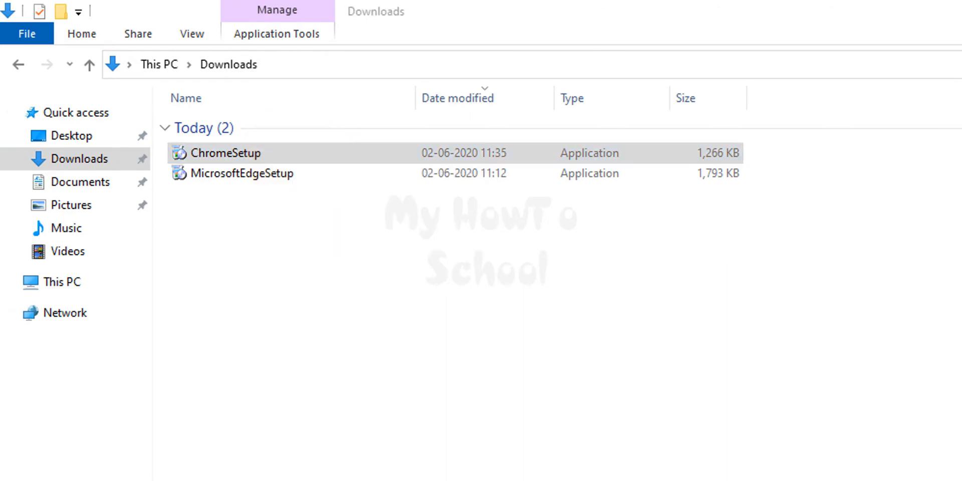
pyautogui.click(228, 153)
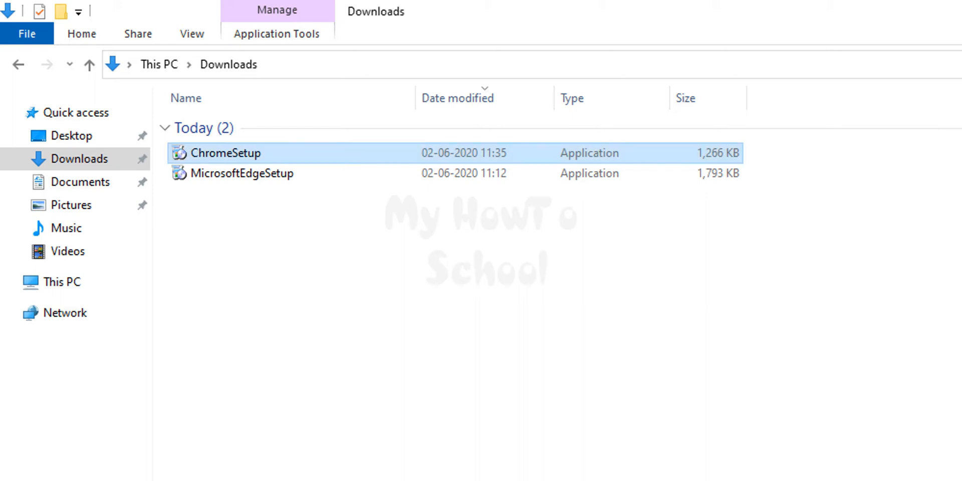
pyautogui.doubleClick(225, 152)
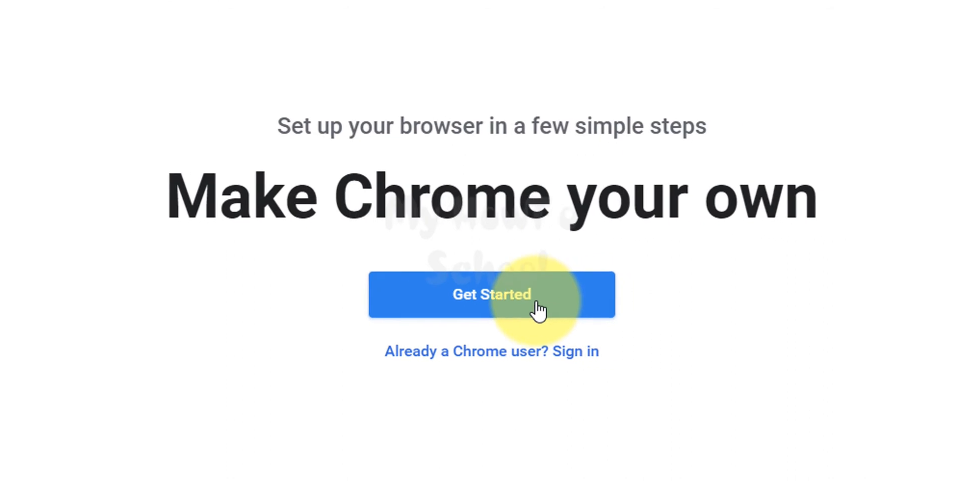
# - Get started with Chrome's welcome setup, keeping the Gmail, YouTube and Maps bookmarks
pyautogui.click(491, 295)
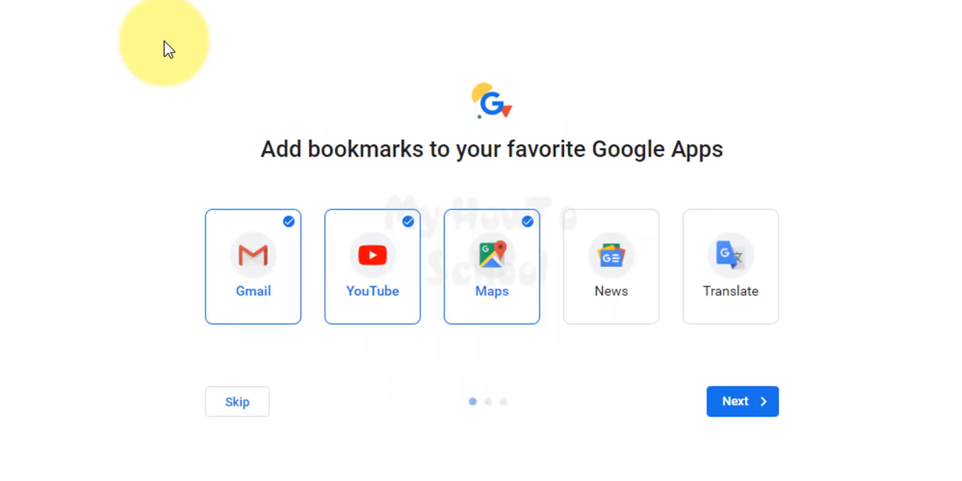
pyautogui.moveTo(674, 257)
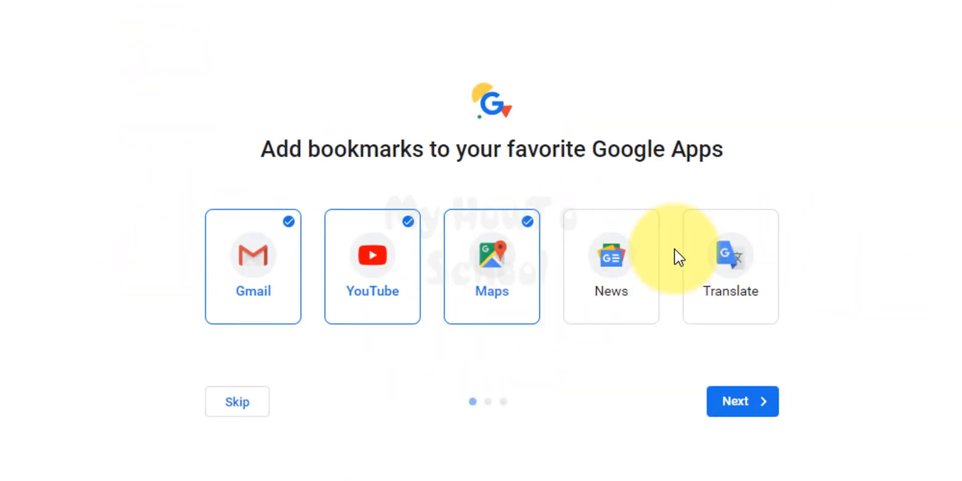
pyautogui.click(742, 401)
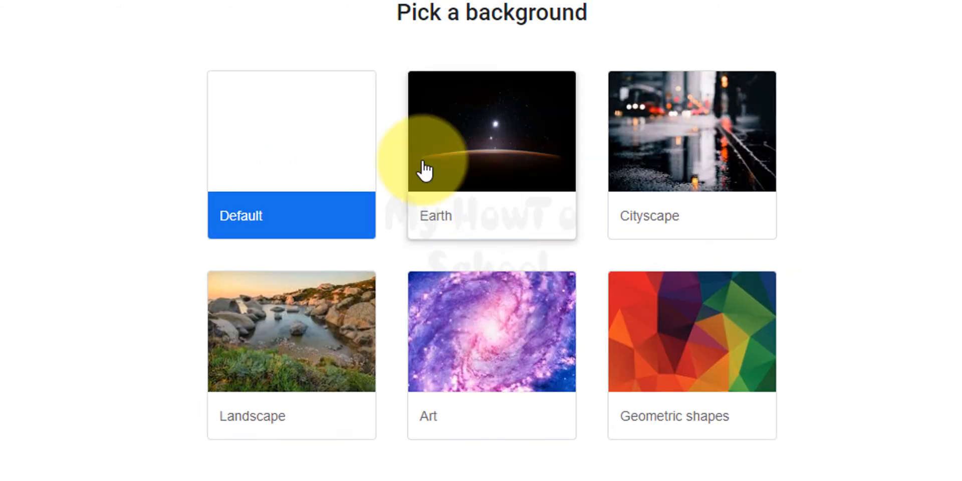
pyautogui.moveTo(558, 38)
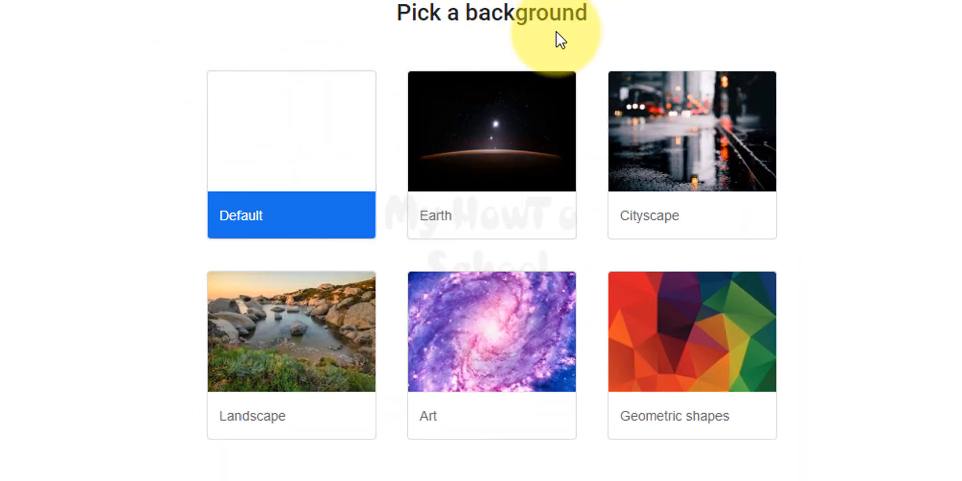
pyautogui.moveTo(709, 353)
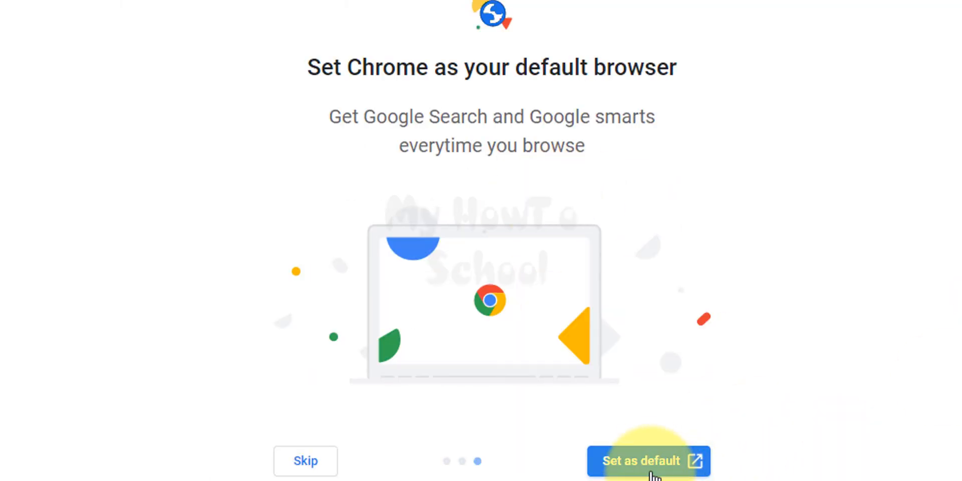
# - Choose Google Chrome as the default web browser in Windows Default apps, then close Settings
pyautogui.click(647, 461)
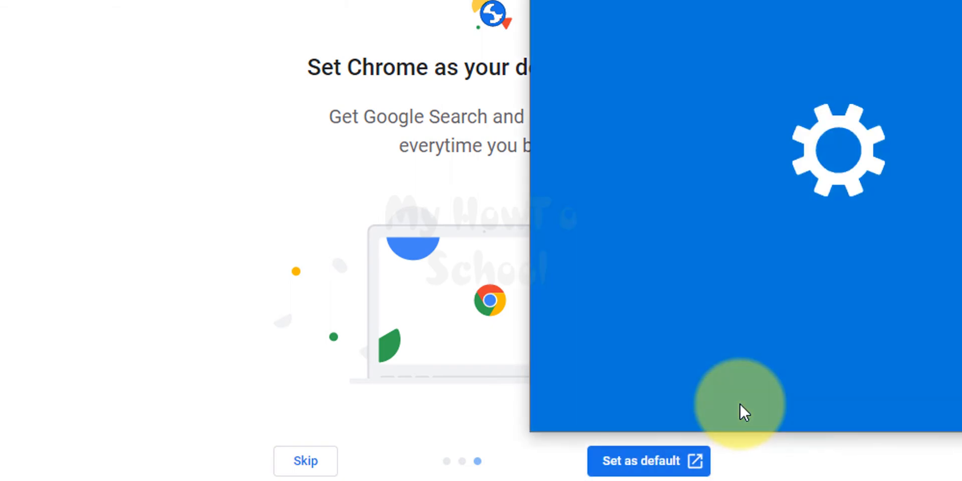
pyautogui.click(641, 461)
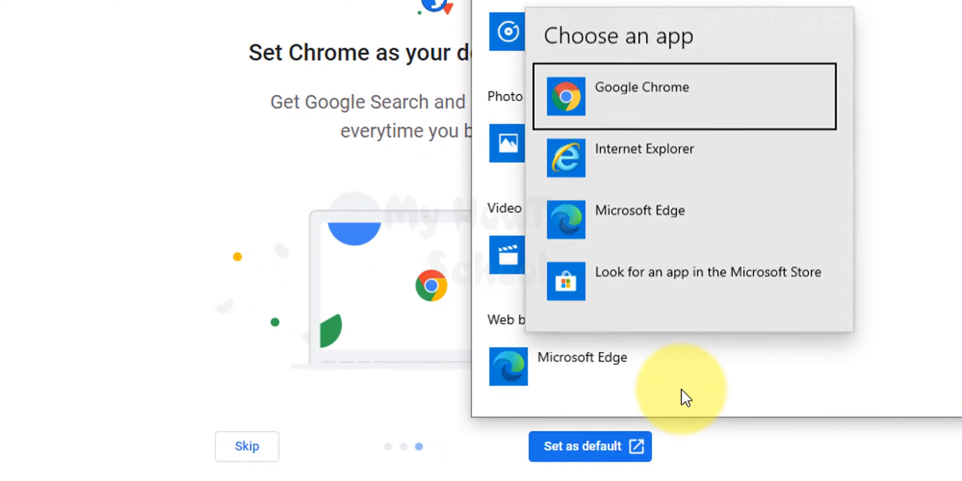
pyautogui.moveTo(741, 69)
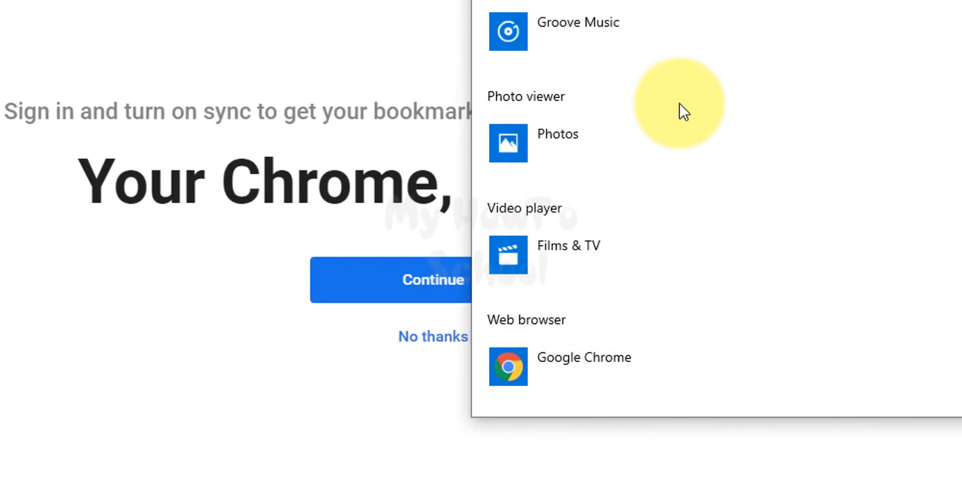
pyautogui.moveTo(683, 112)
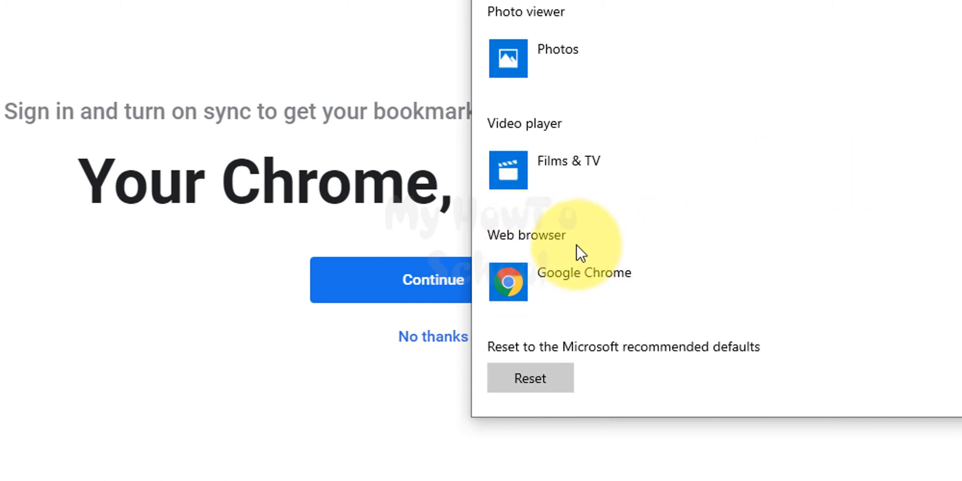
pyautogui.click(515, 280)
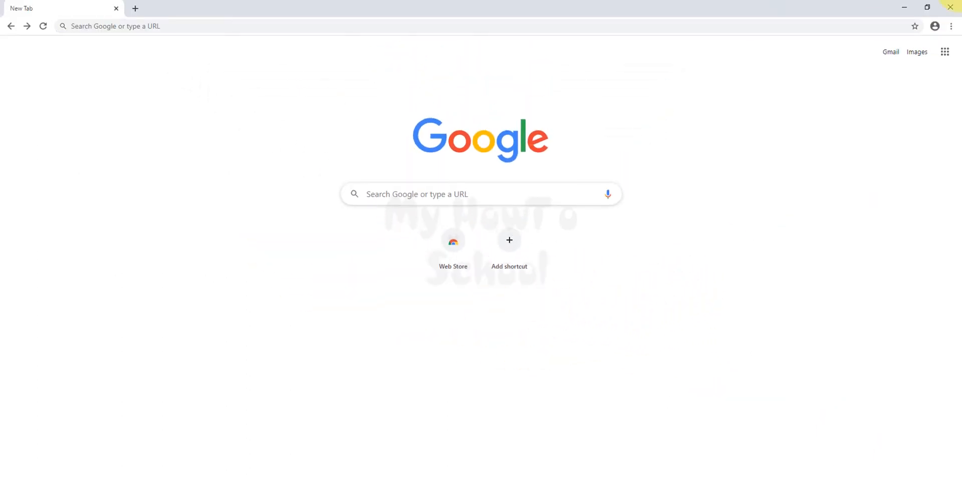
# - Close Chrome to show the desktop with its new Google Chrome shortcut
pyautogui.click(954, 7)
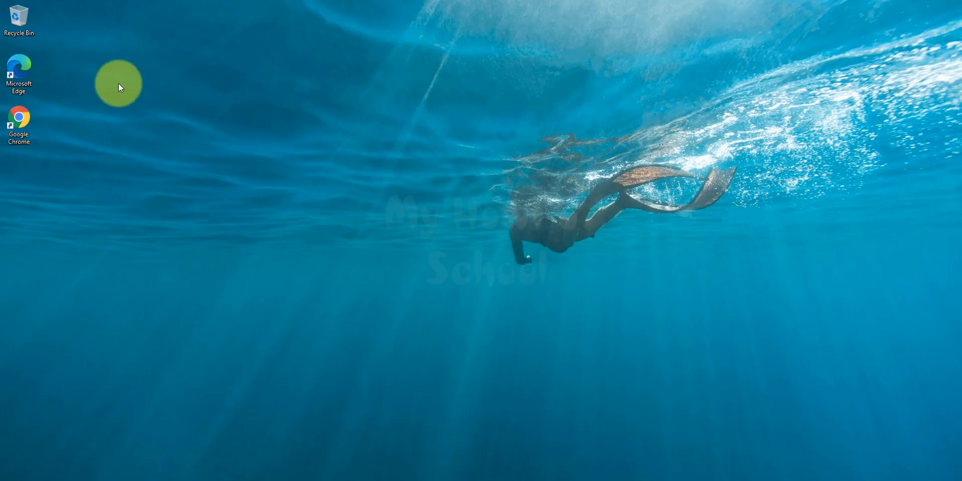
pyautogui.moveTo(182, 69)
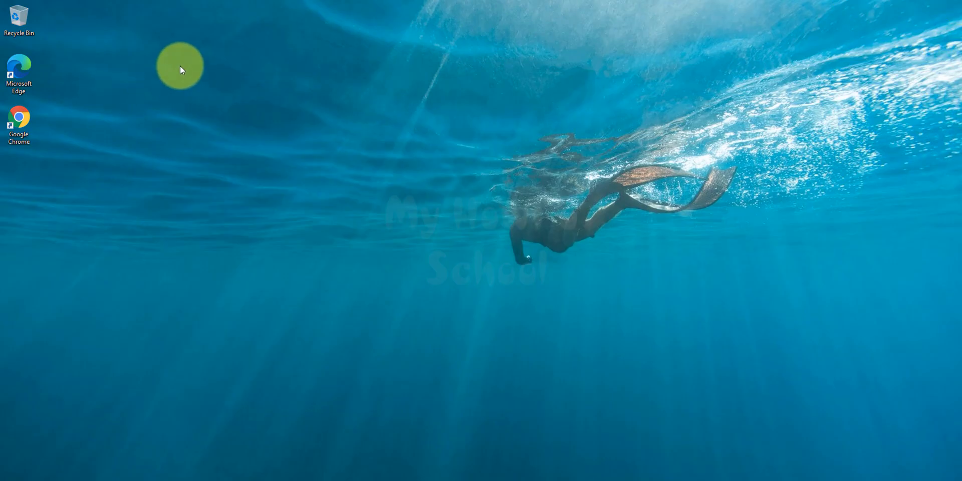